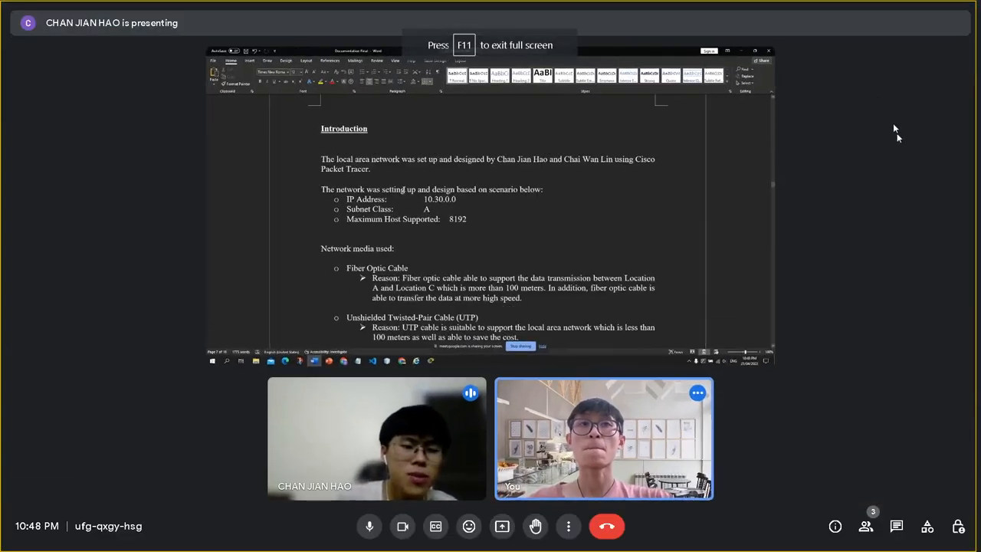
Scroll the LAN document past the Introduction to the network media and router/switch sections
left_click(369, 526)
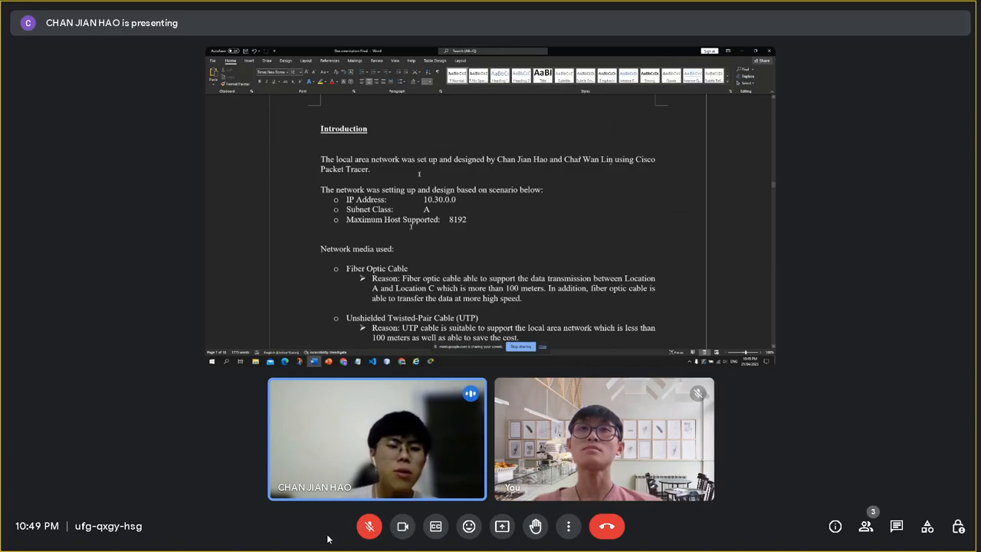
scroll("down", 3)
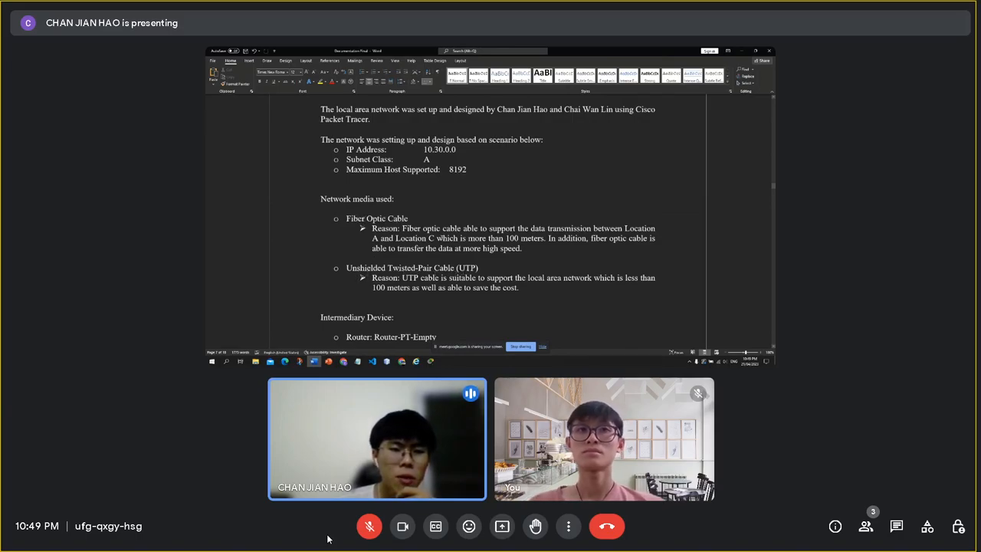
scroll("down", 3)
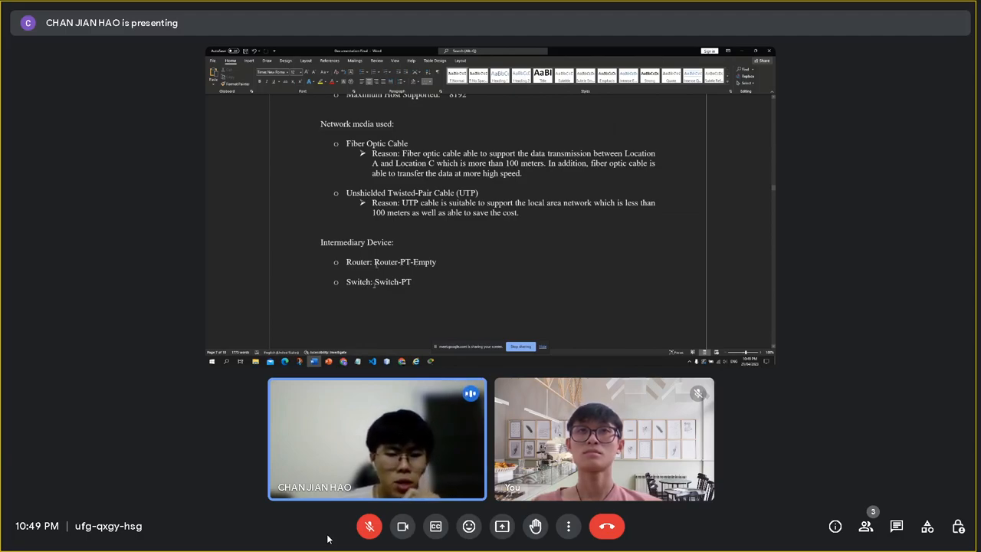
Scroll through the Location A–D network diagrams to the department host-count table
scroll("down", 3)
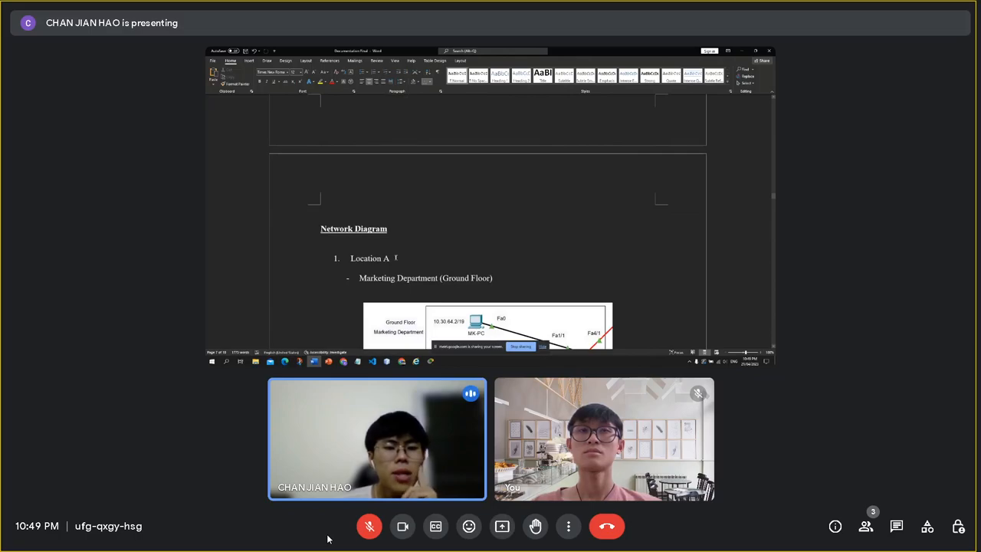
scroll("down", 3)
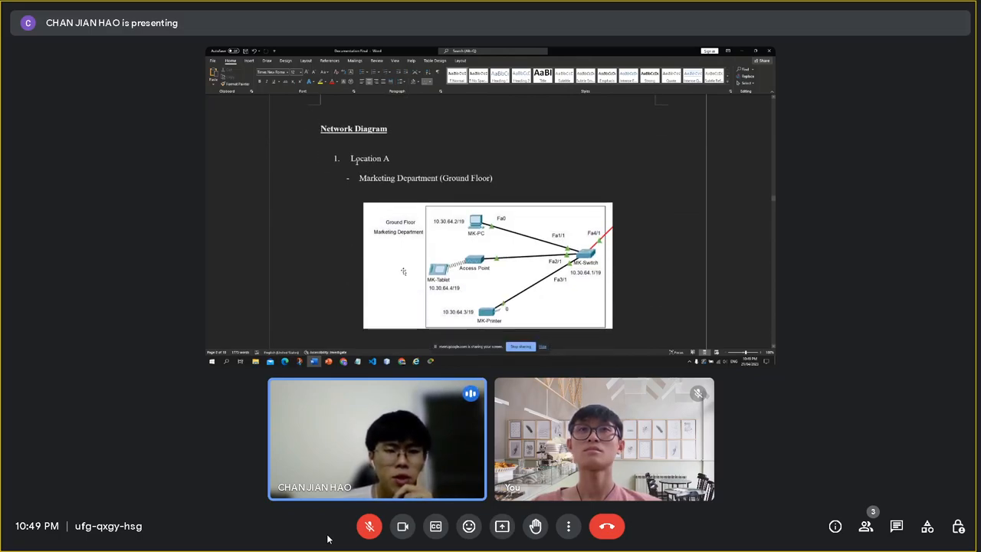
scroll("down", 3)
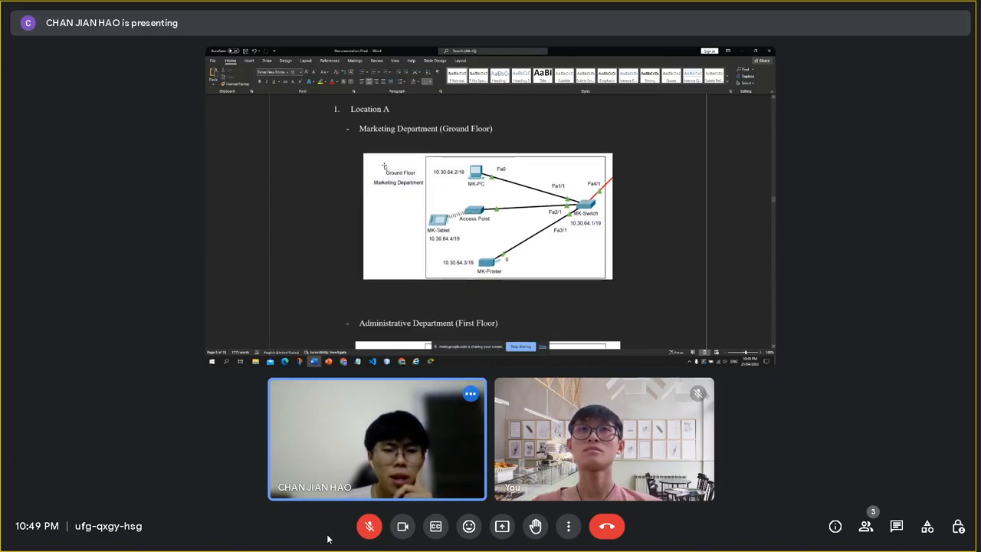
mouse_move(406, 218)
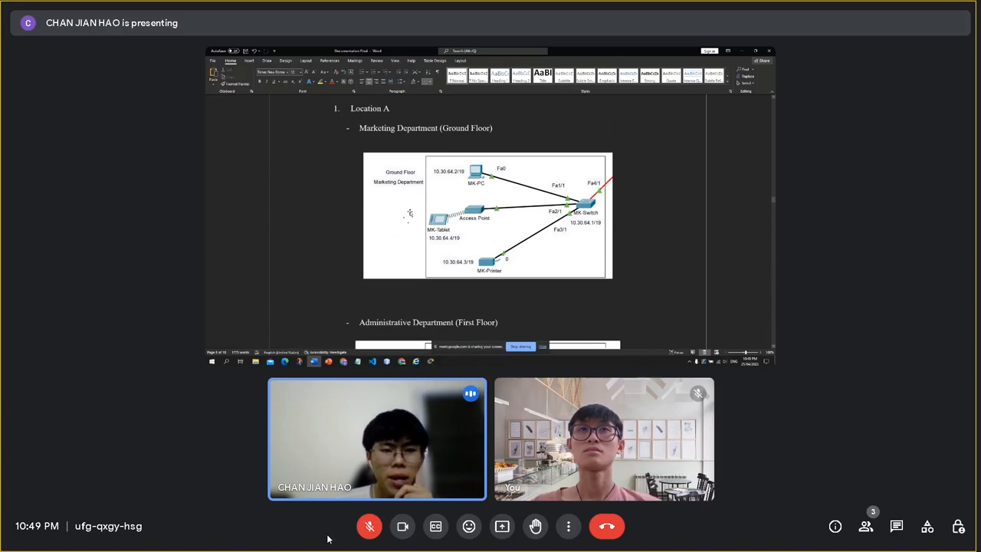
scroll("down", 3)
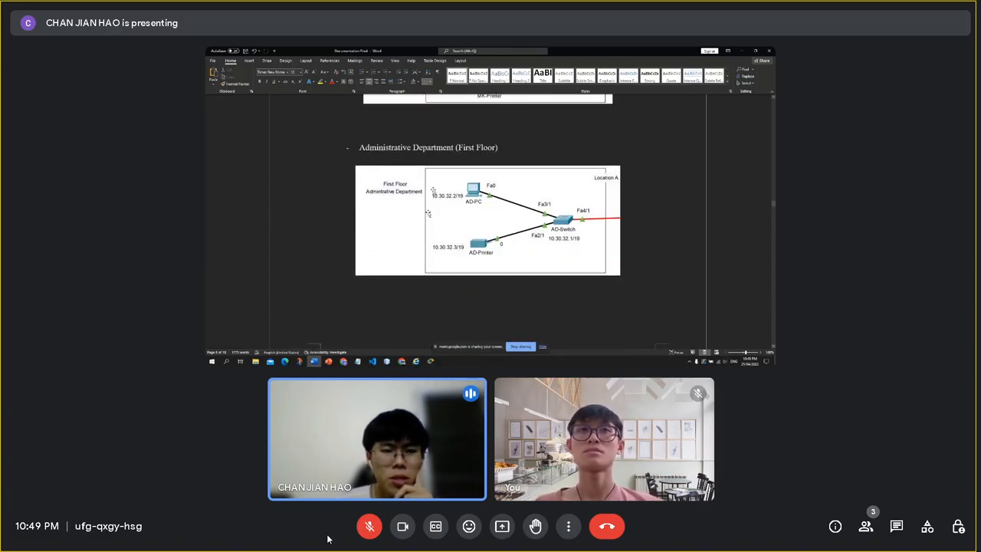
scroll("down", 3)
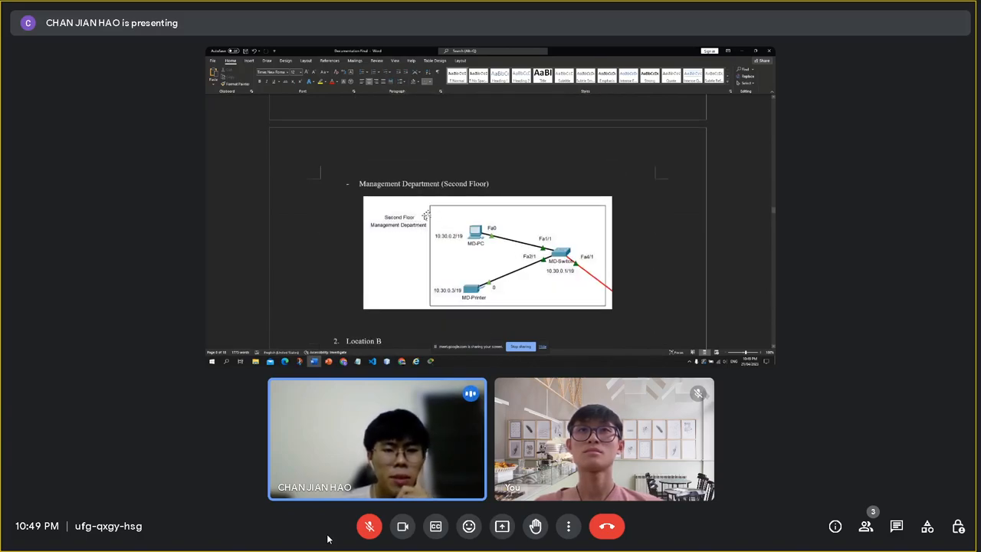
scroll("down", 3)
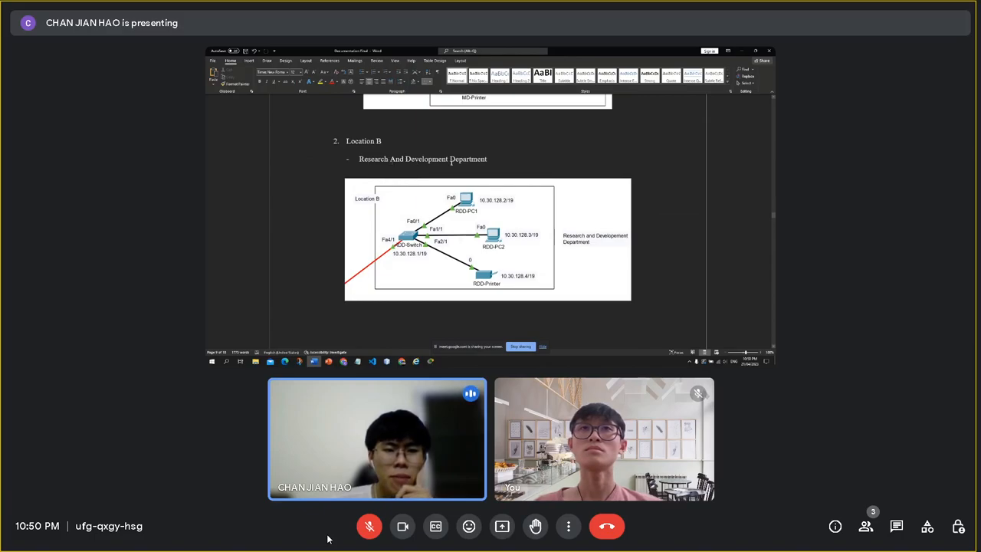
scroll("down", 3)
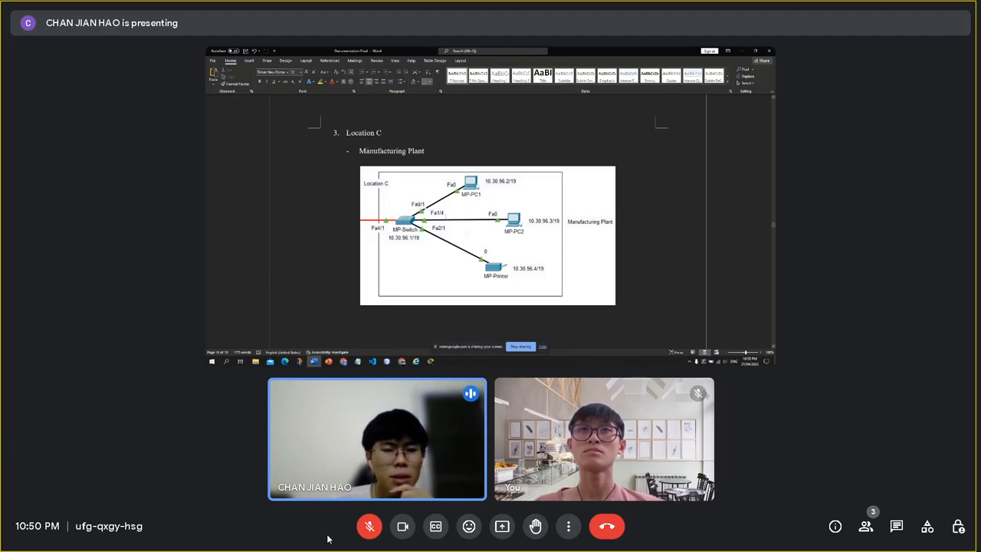
scroll("down", 3)
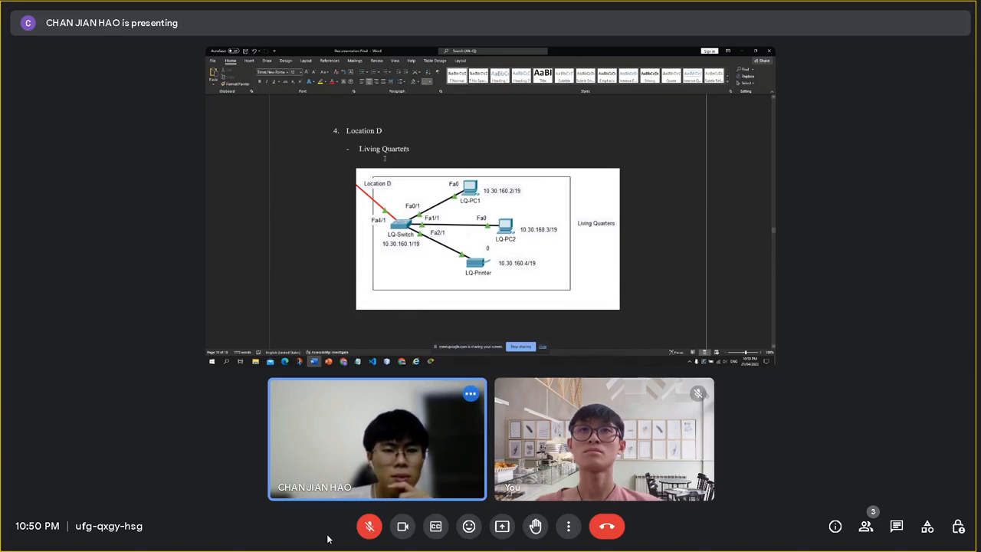
scroll("down", 3)
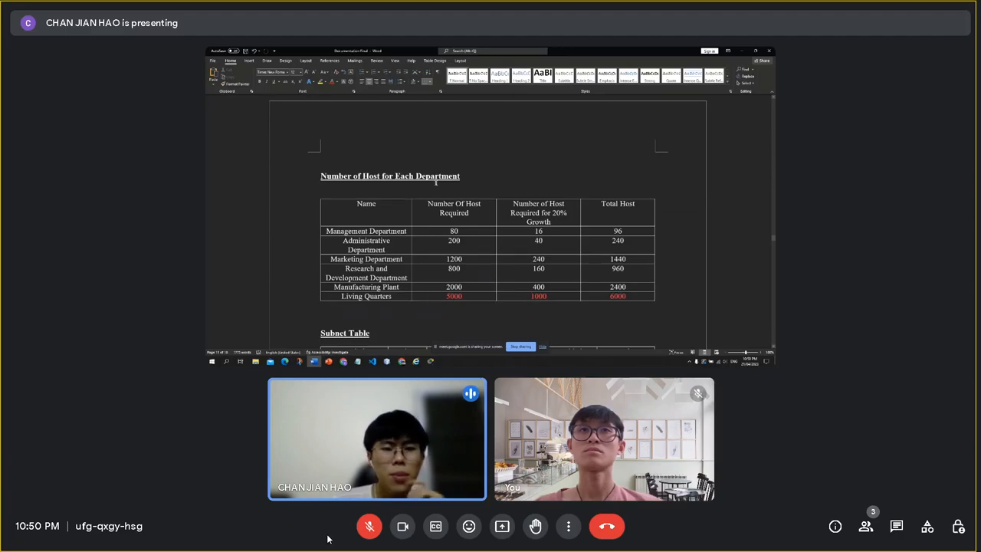
Scroll past the host table and /19 Subnet Table to the Addressing Table
scroll("down", 3)
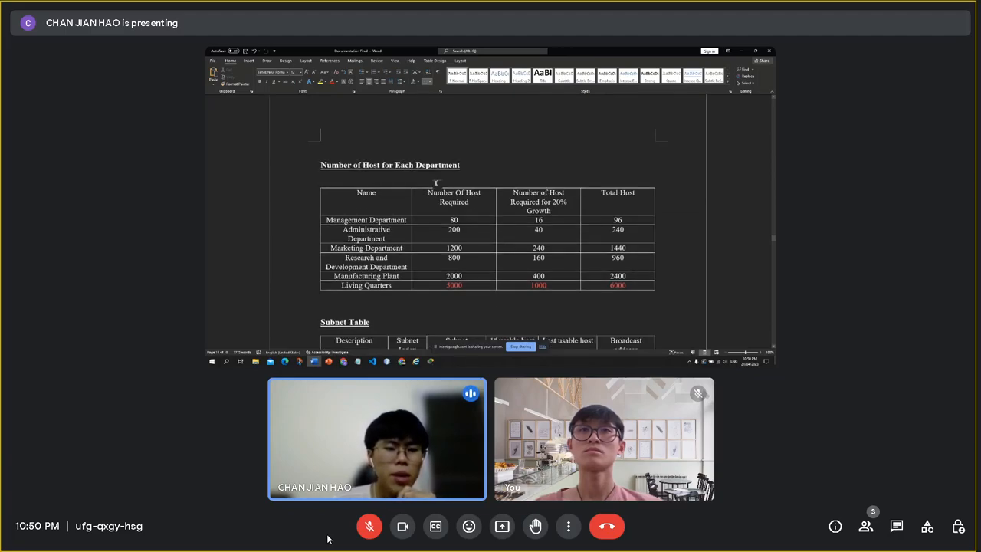
scroll("down", 3)
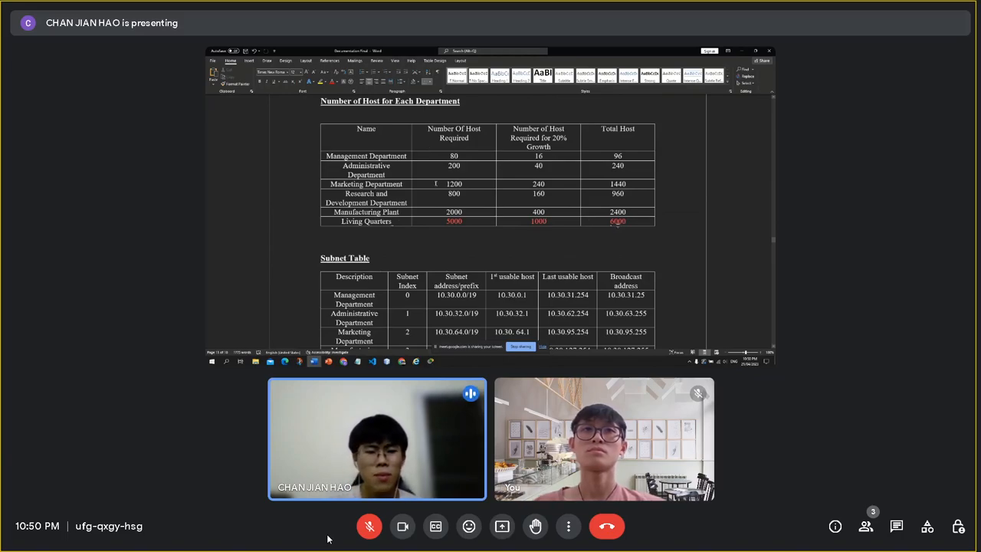
scroll("down", 3)
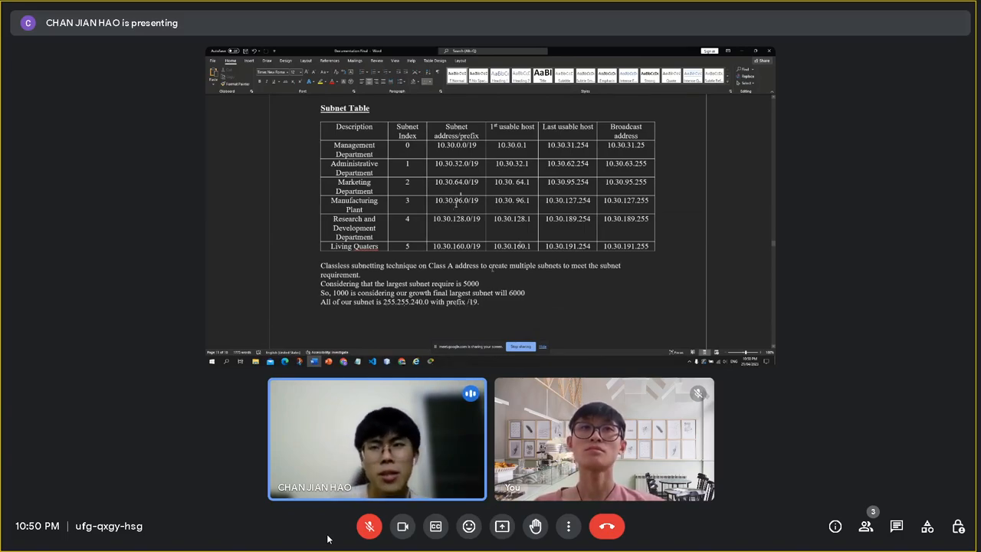
scroll("down", 3)
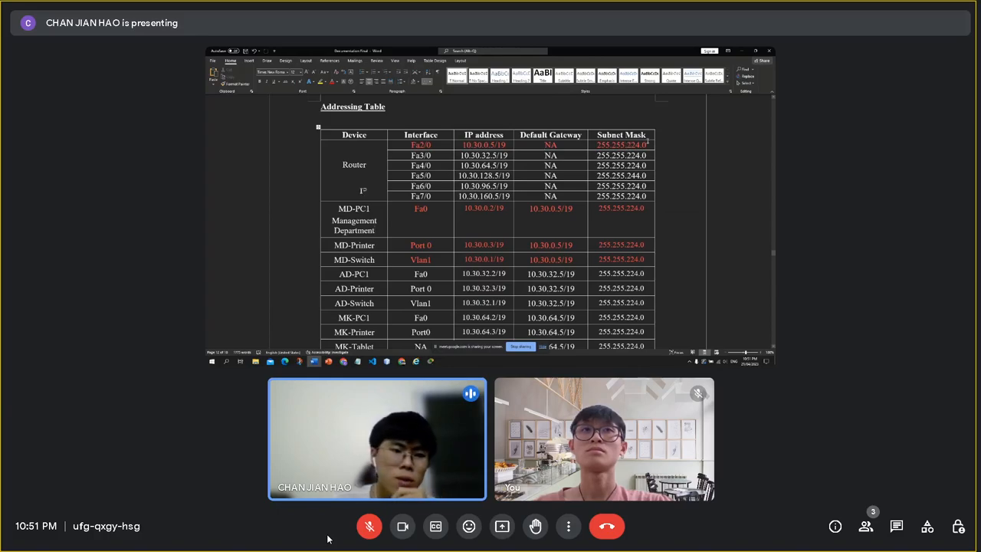
Scroll the Addressing Table to the department PC, printer and switch rows
scroll("down", 3)
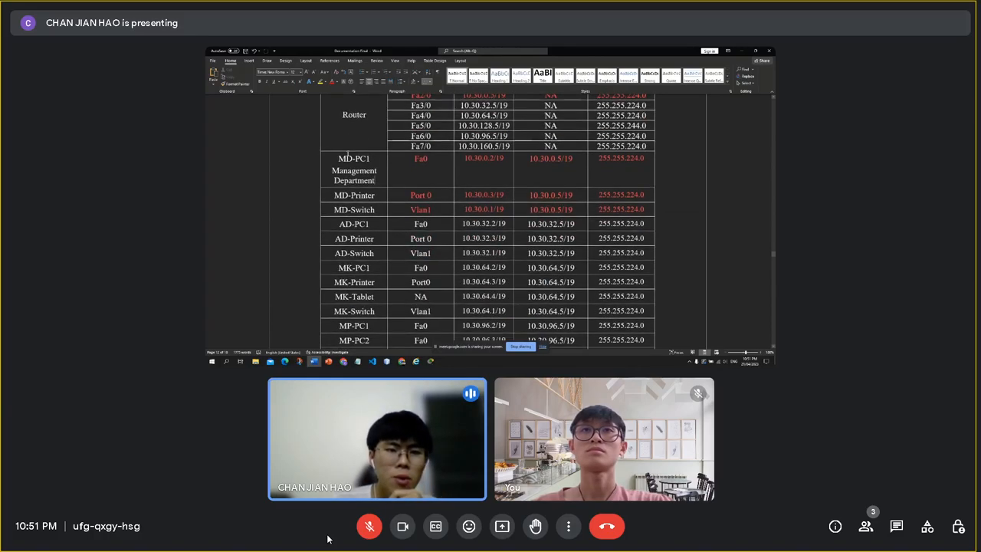
scroll("up", 3)
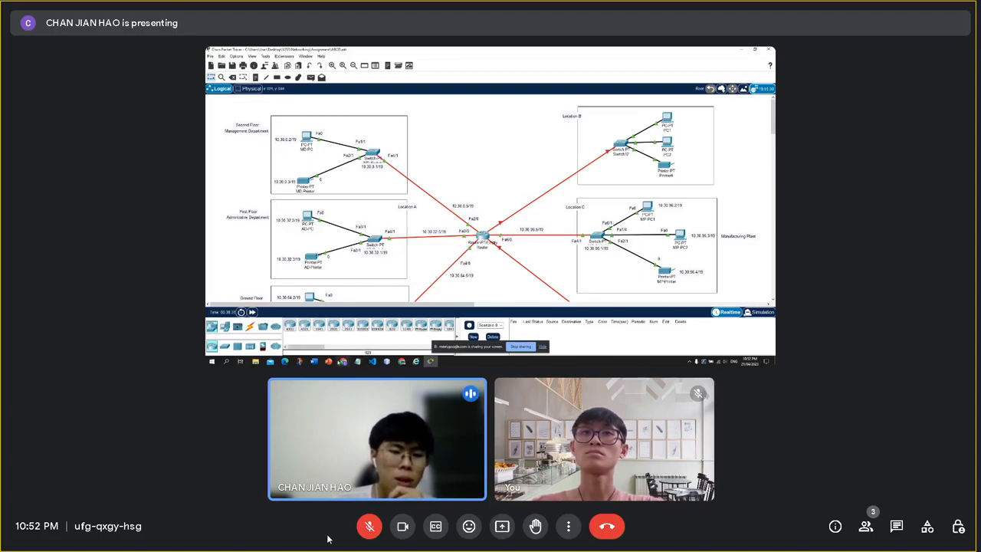
mouse_move(369, 525)
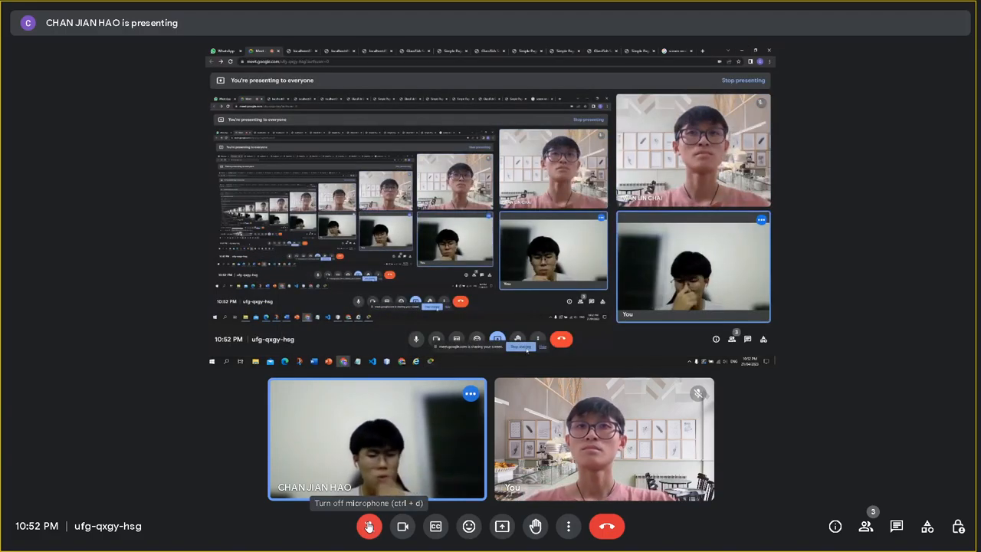
Share the entire screen via Present now and bring the Packet Tracer topology forward
left_click(369, 526)
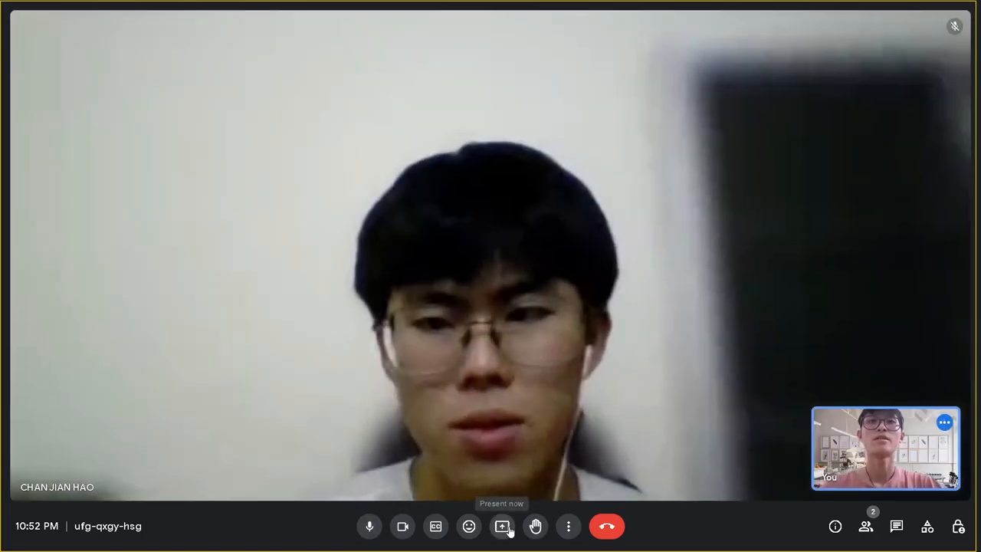
left_click(502, 526)
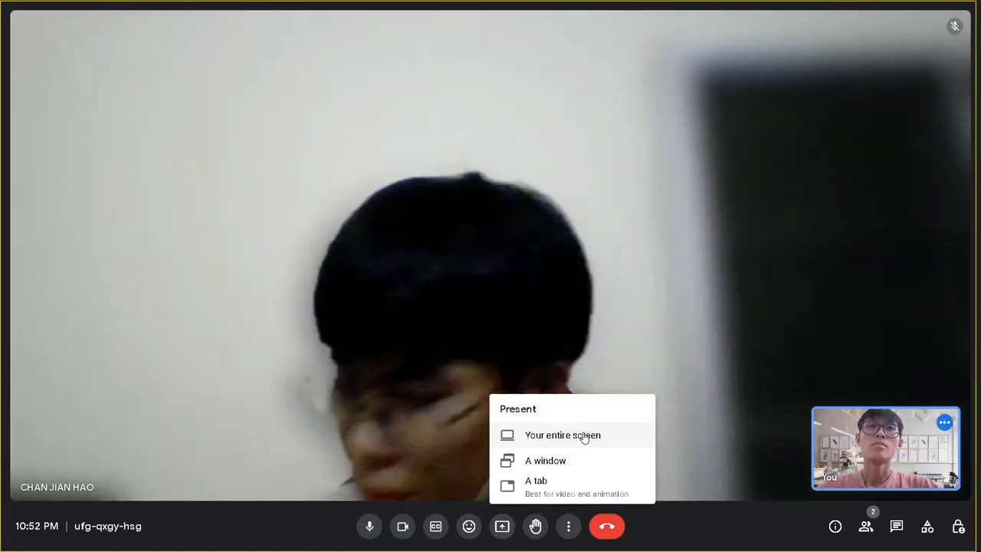
left_click(562, 435)
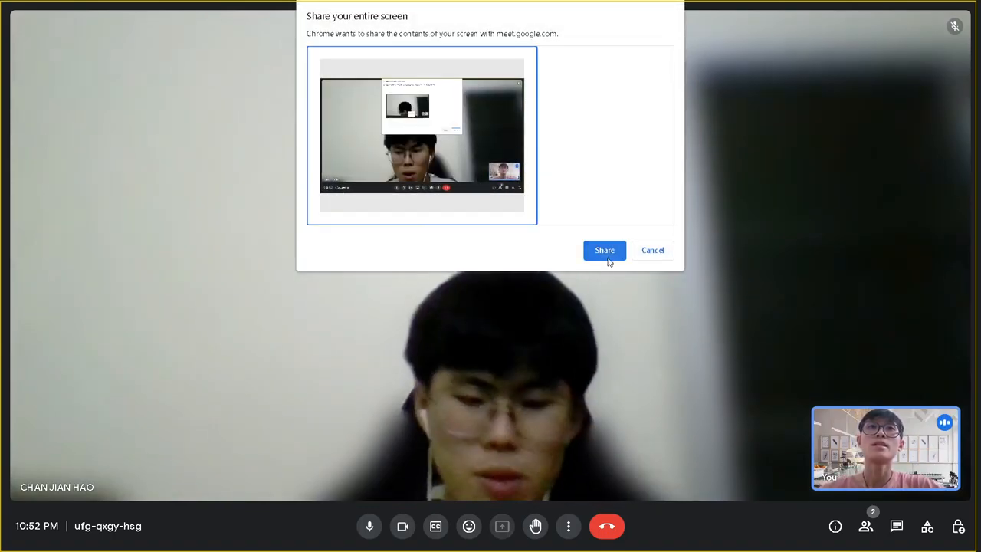
left_click(605, 250)
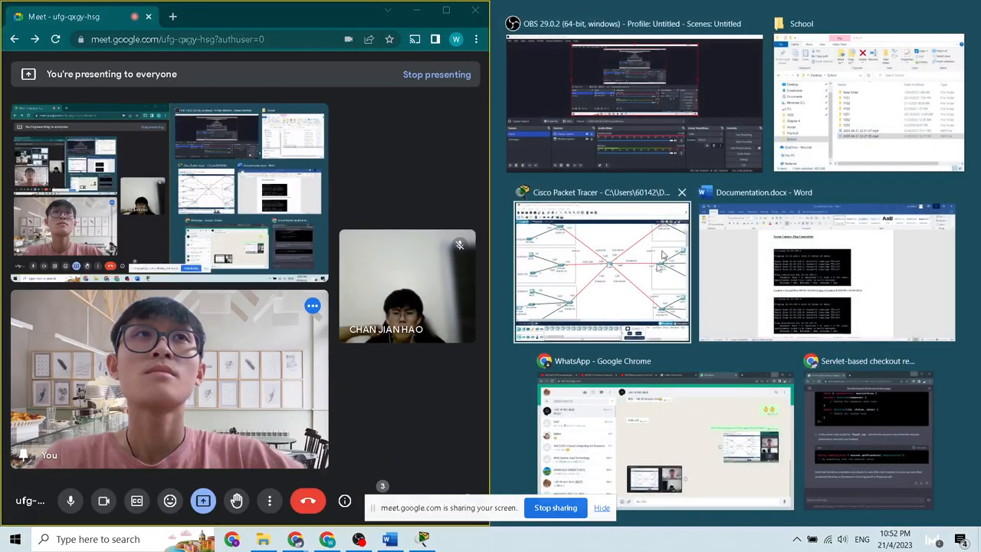
left_click(602, 269)
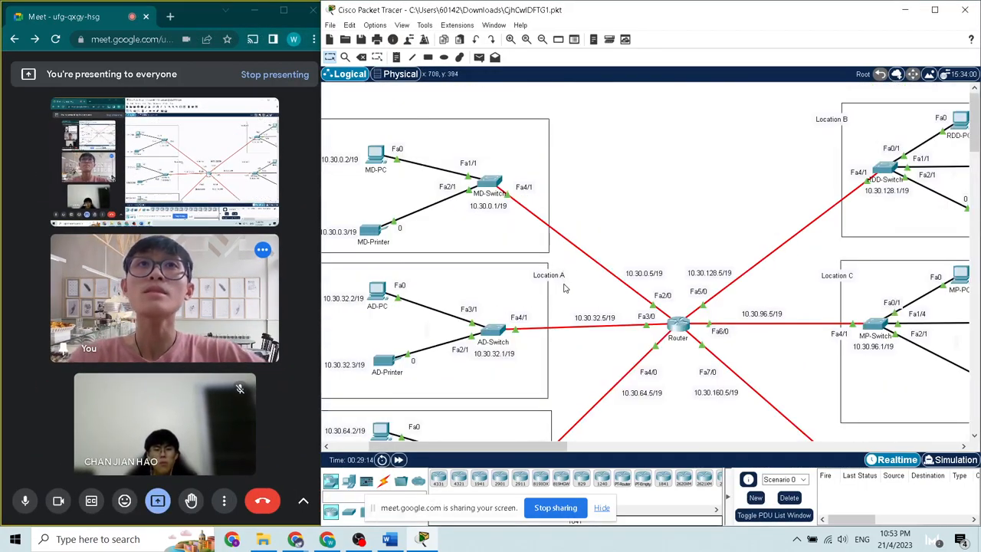
Scroll around the topology showing the router's links to the MD, AD, MK and LQ switches
scroll("down", 3)
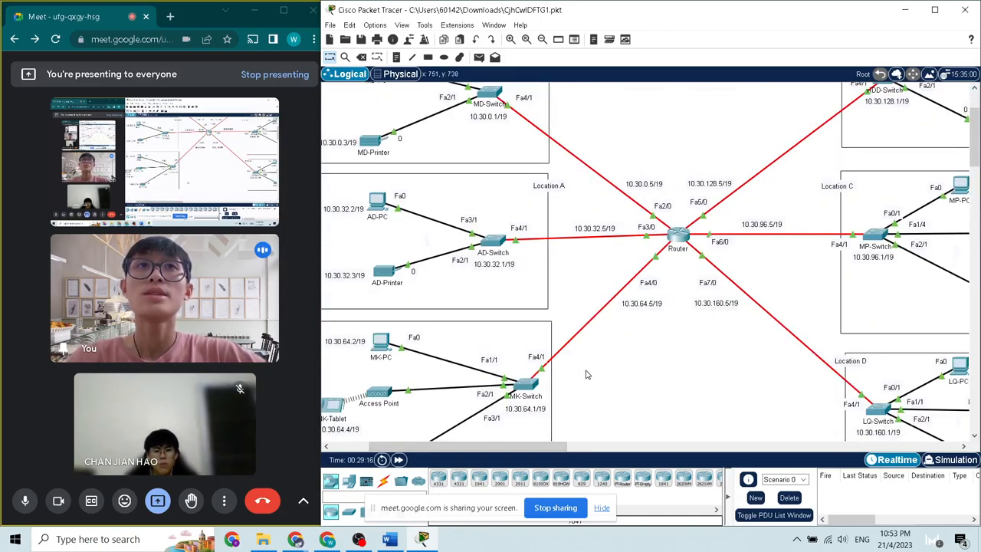
scroll("up", 3)
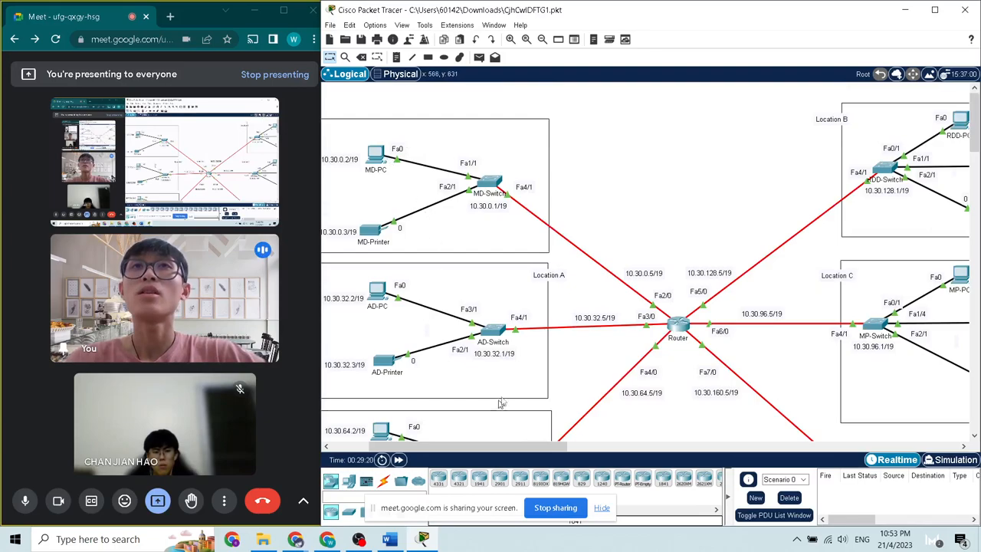
mouse_move(531, 302)
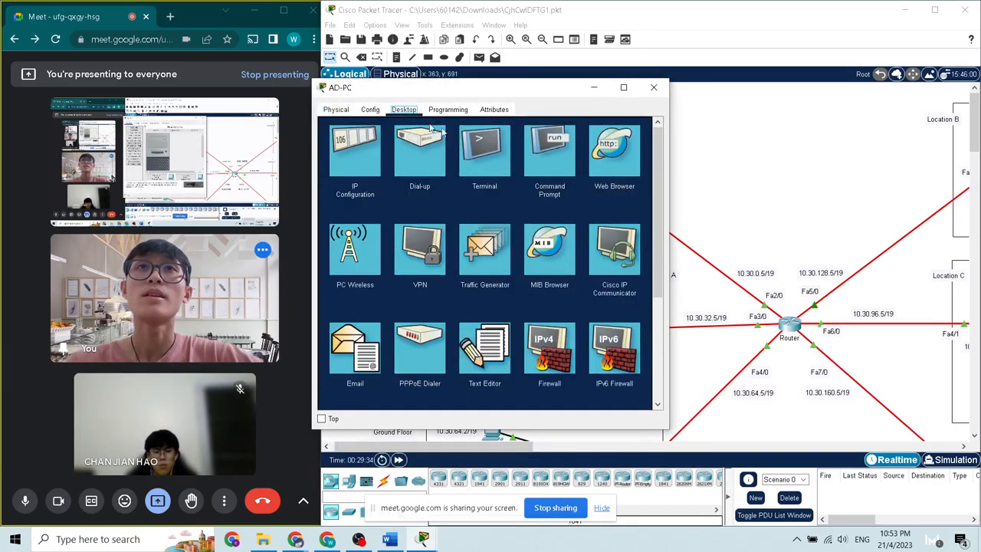
Ping 10.30.96.2 from AD-PC's Command Prompt, getting four replies and 0% loss
left_click(550, 149)
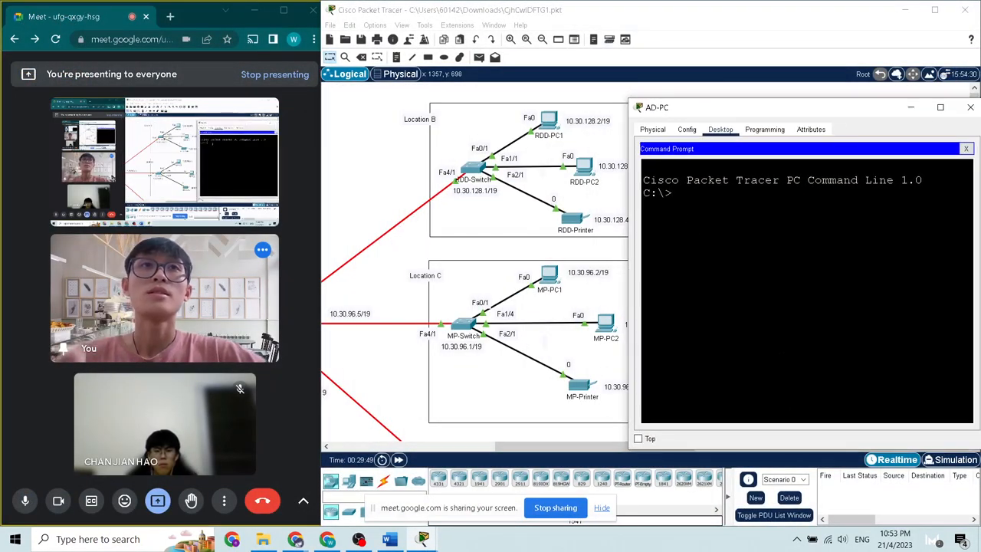
type("ping 10.3")
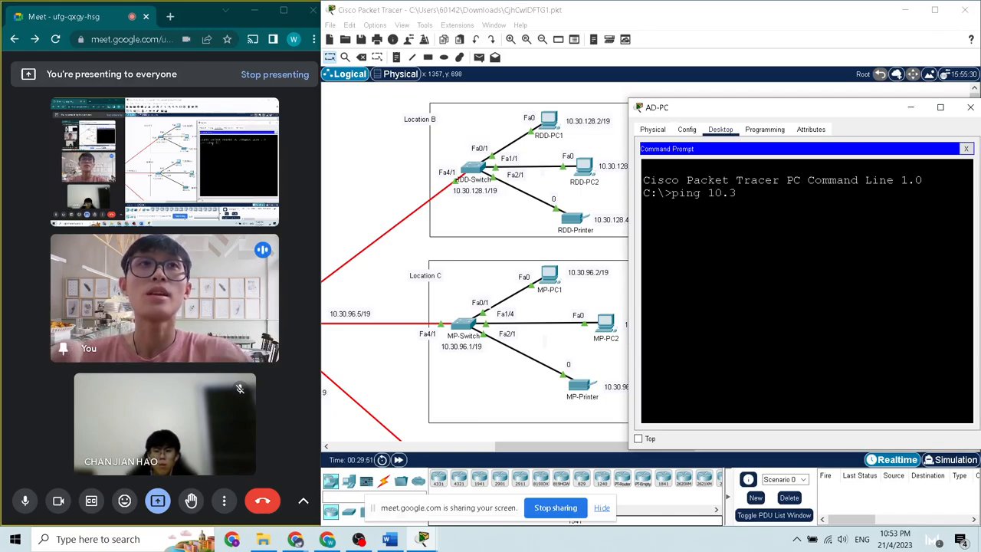
type("0.96")
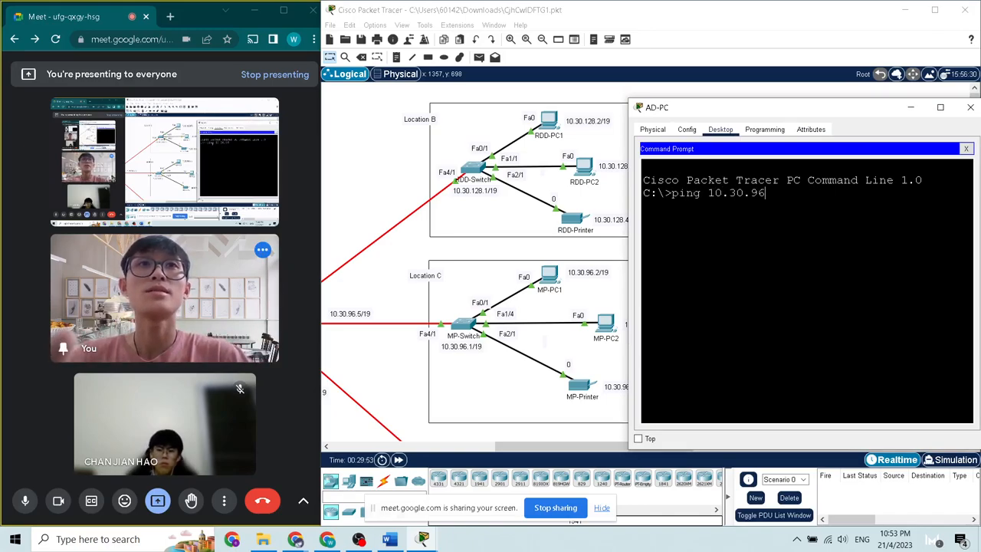
key("Return")
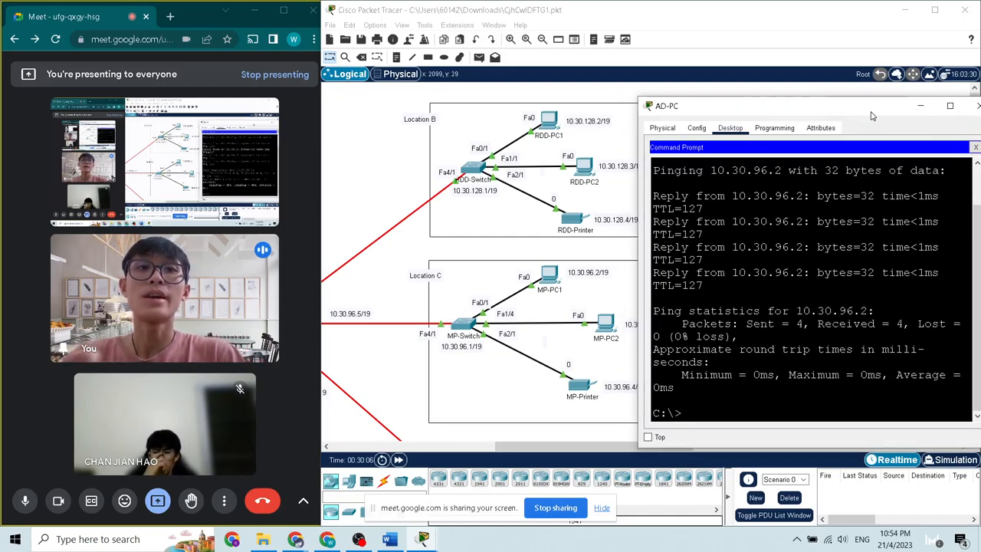
Ping LQ-Printer at 10.30.160.4 from AD-PC, getting three replies and one timeout
type("ping")
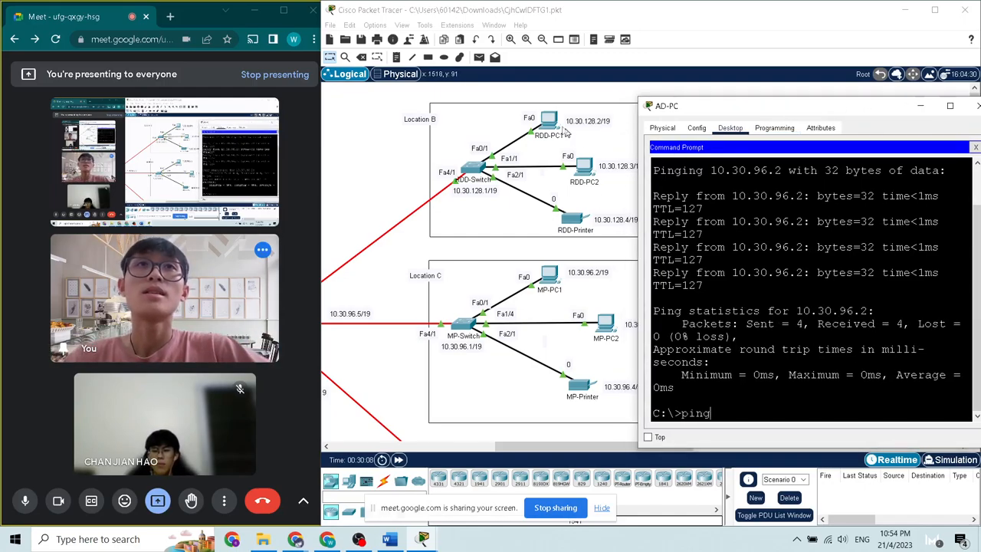
scroll("down", 3)
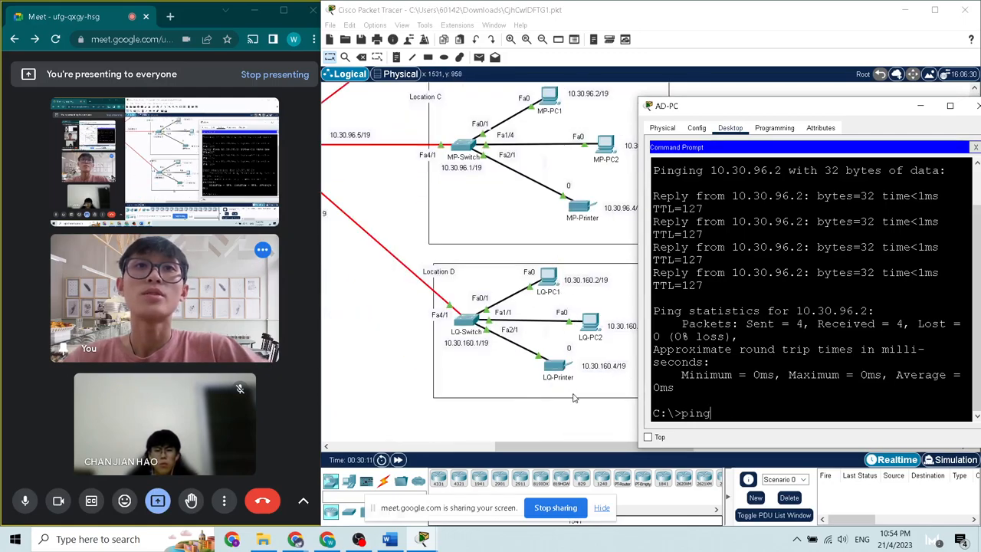
type("10")
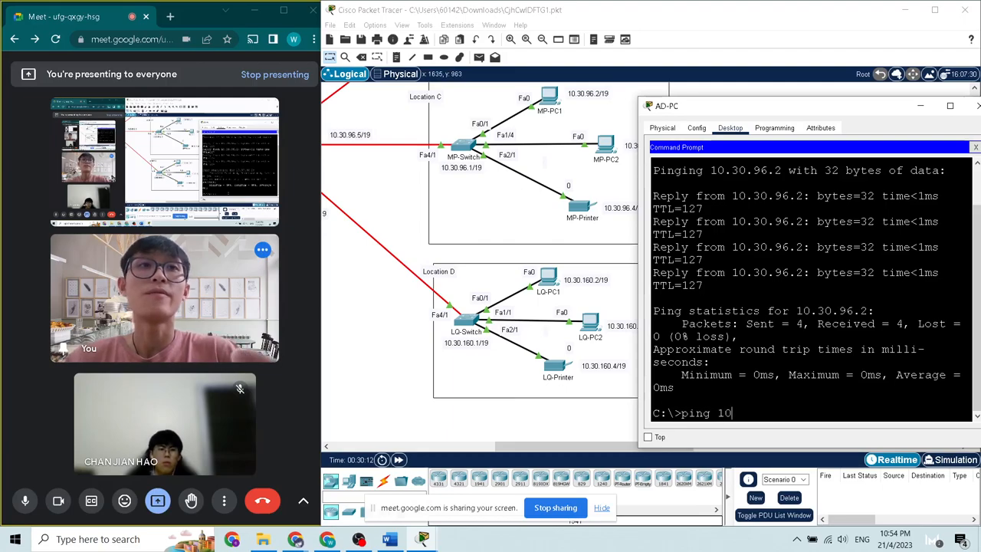
type(".30.160.4")
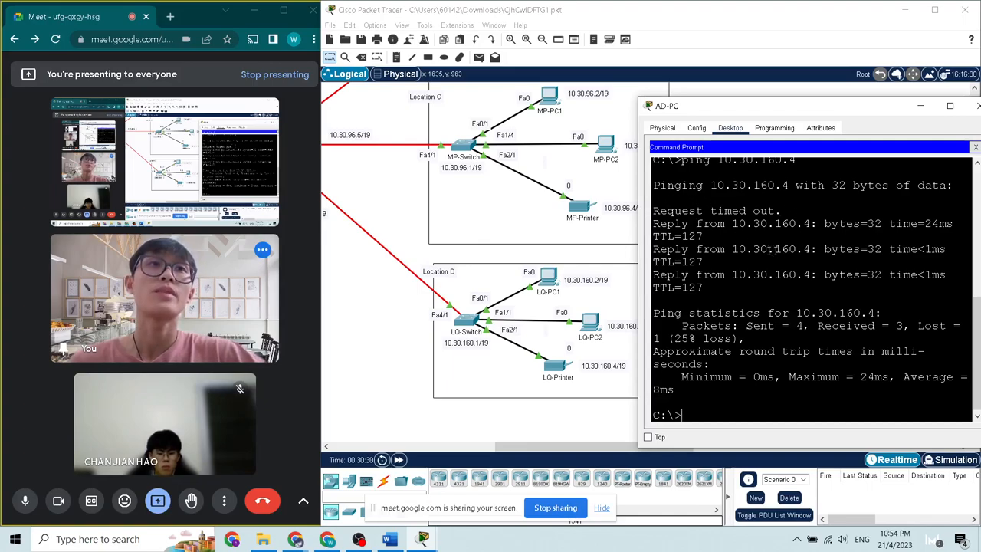
type("ping 10.30.160.4")
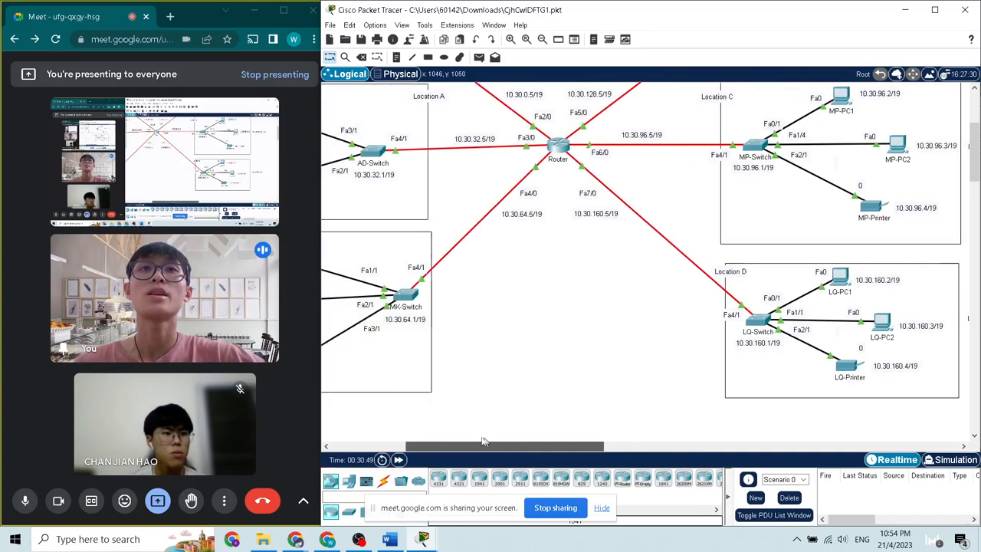
Scroll up in Word to the recorded ping of MK-Tablet at 10.30.64.4
scroll("up", 3)
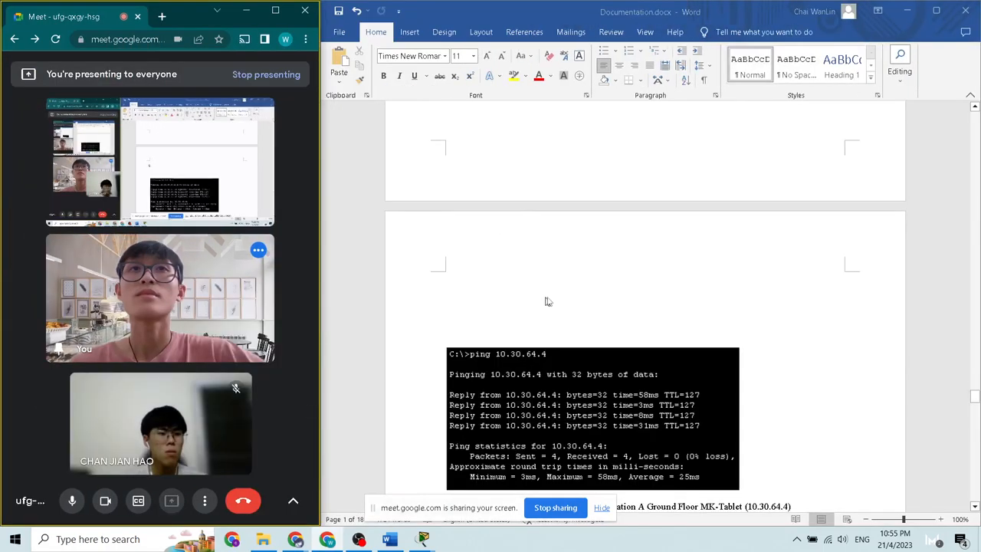
Scroll past the ping records to the Digital Resource section on NetAcad, Google Meet and YouTube
scroll("down", 3)
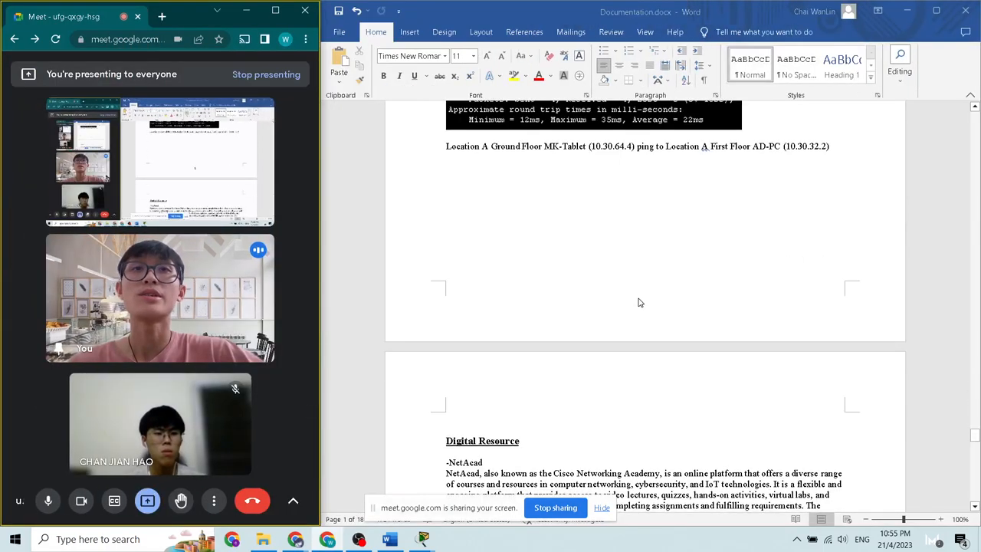
scroll("down", 3)
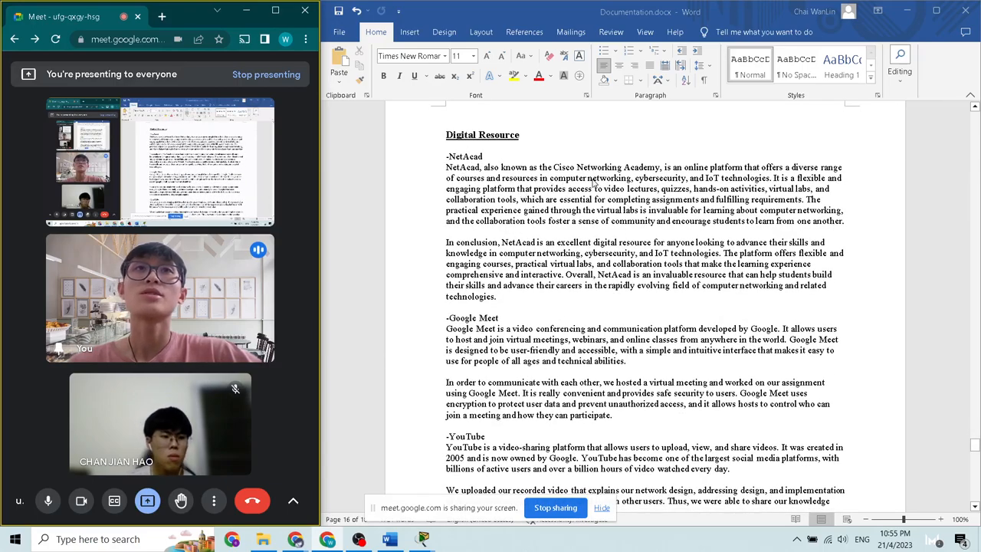
mouse_move(866, 299)
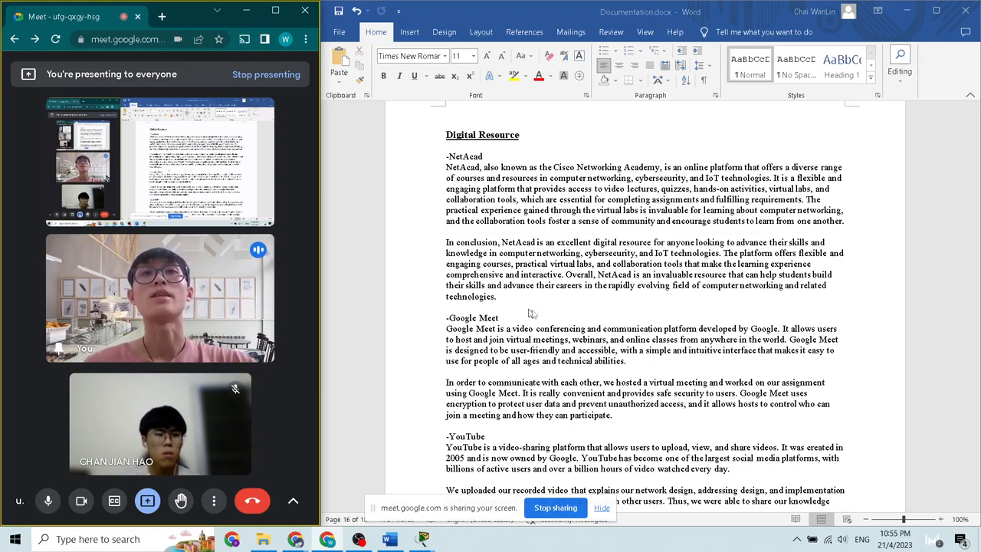
Scroll past the YouTube description to the closing Video recorder entry in Digital Resource
scroll("down", 3)
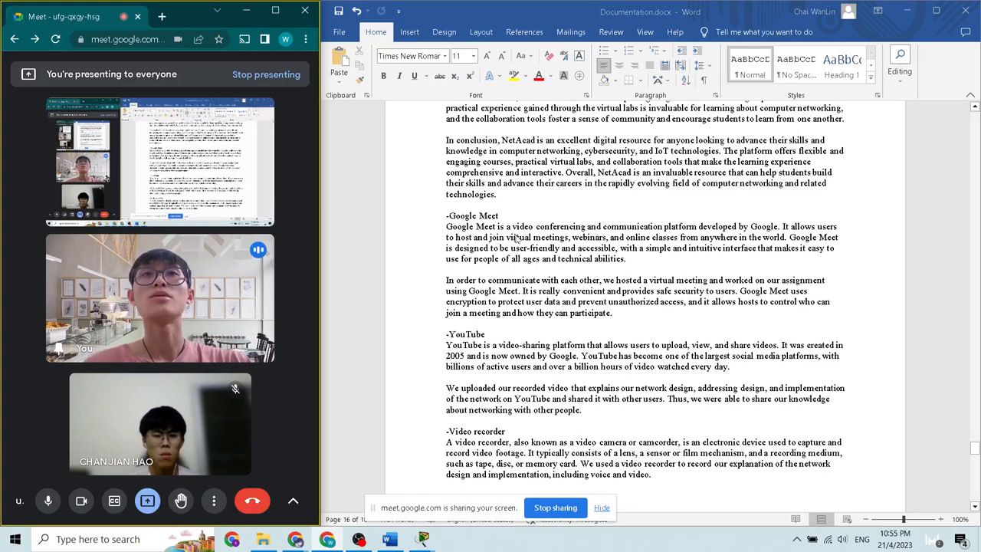
mouse_move(640, 256)
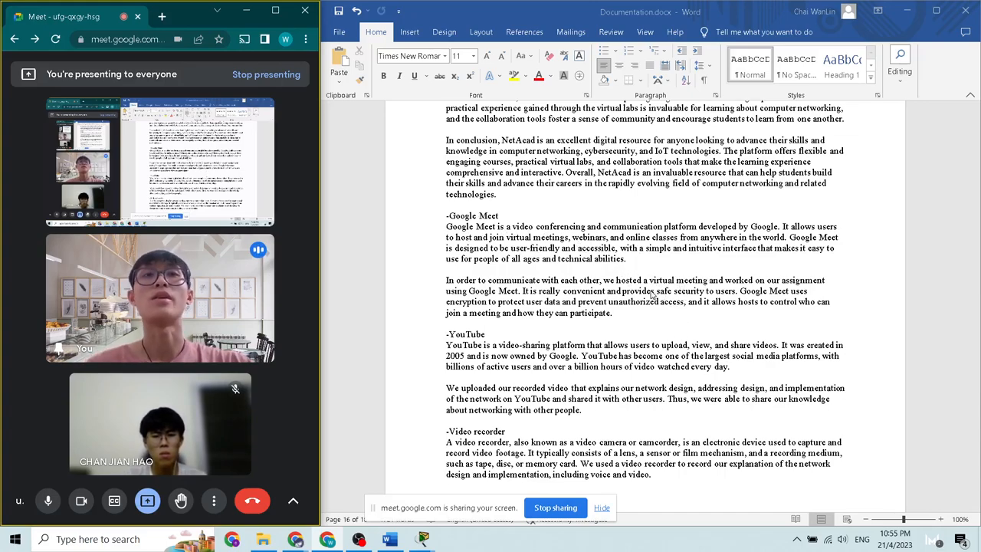
scroll("down", 3)
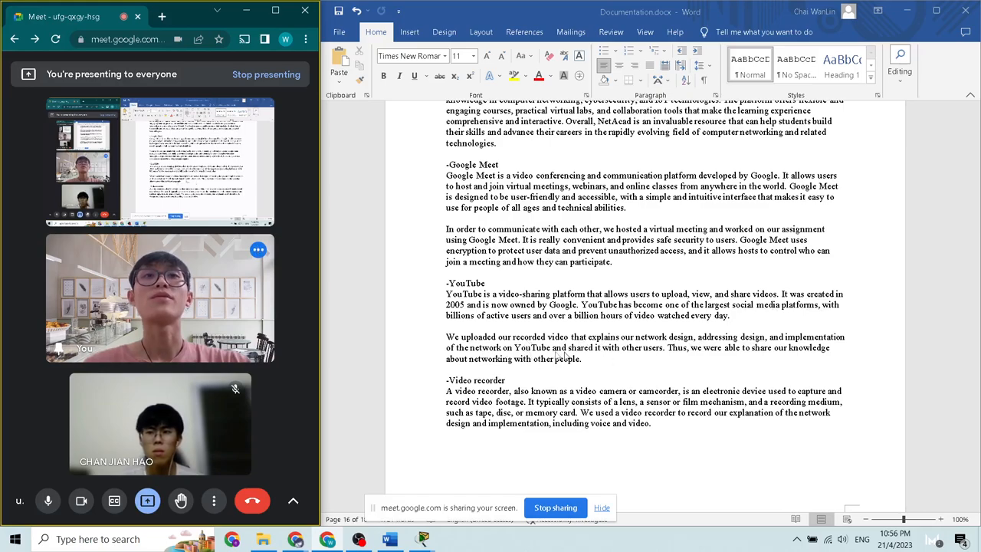
mouse_move(756, 374)
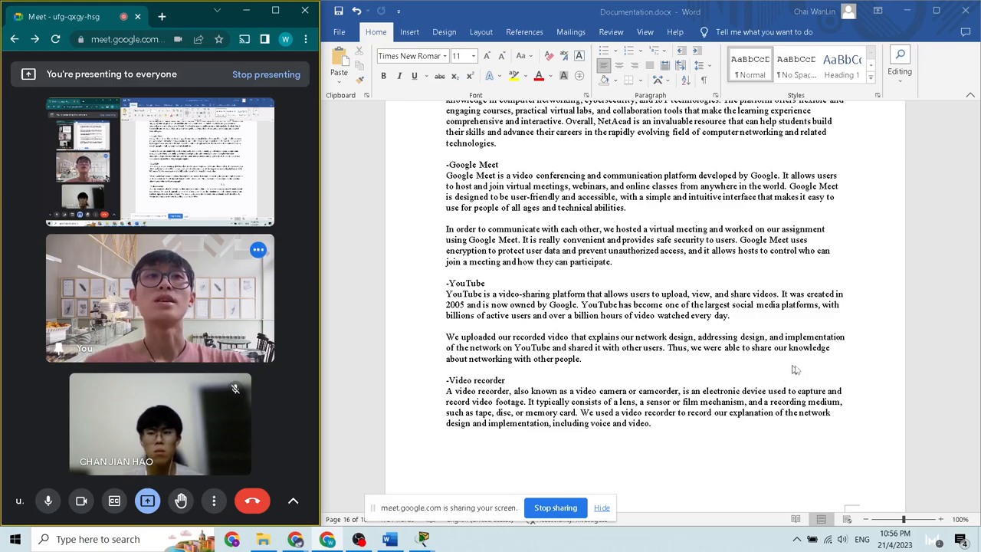
mouse_move(653, 378)
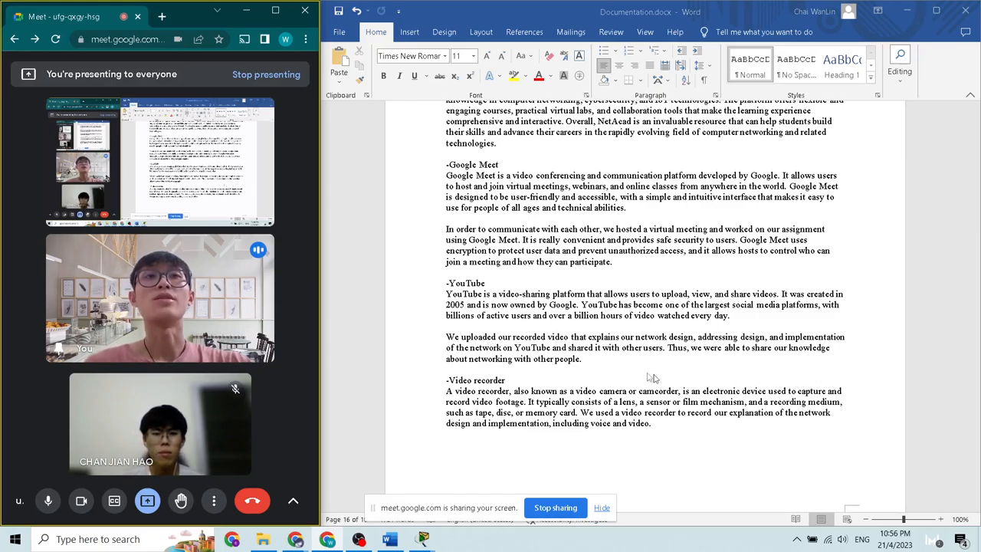
scroll("down", 3)
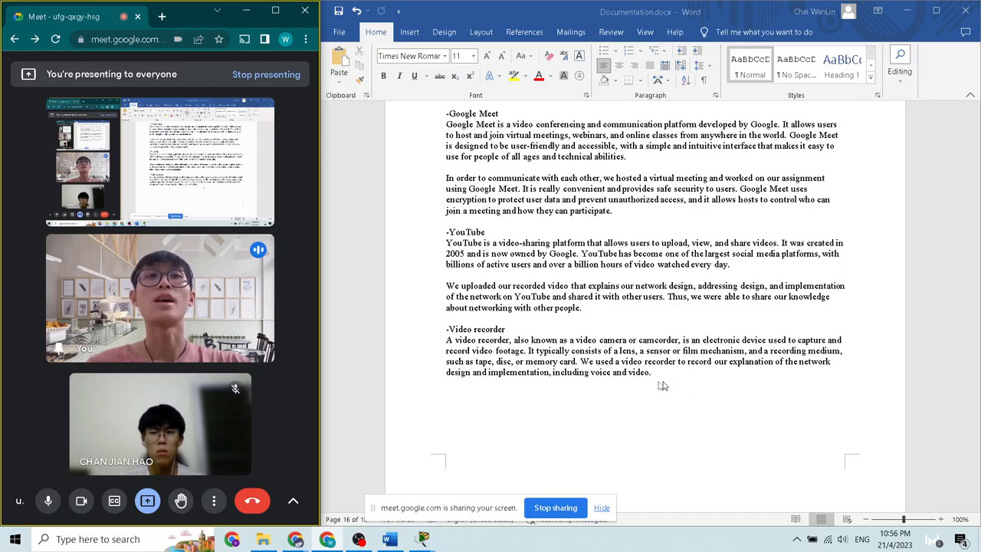
mouse_move(649, 398)
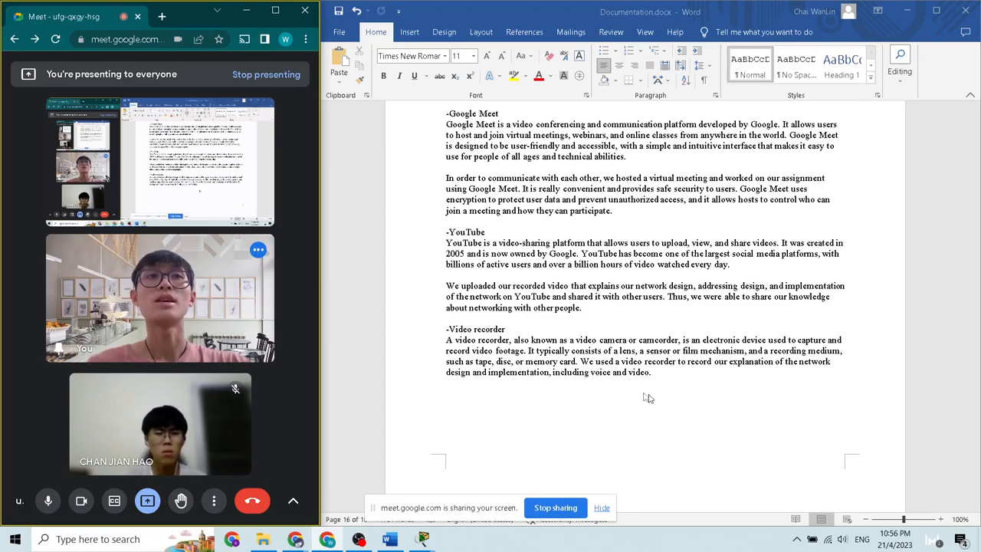
scroll("up", 3)
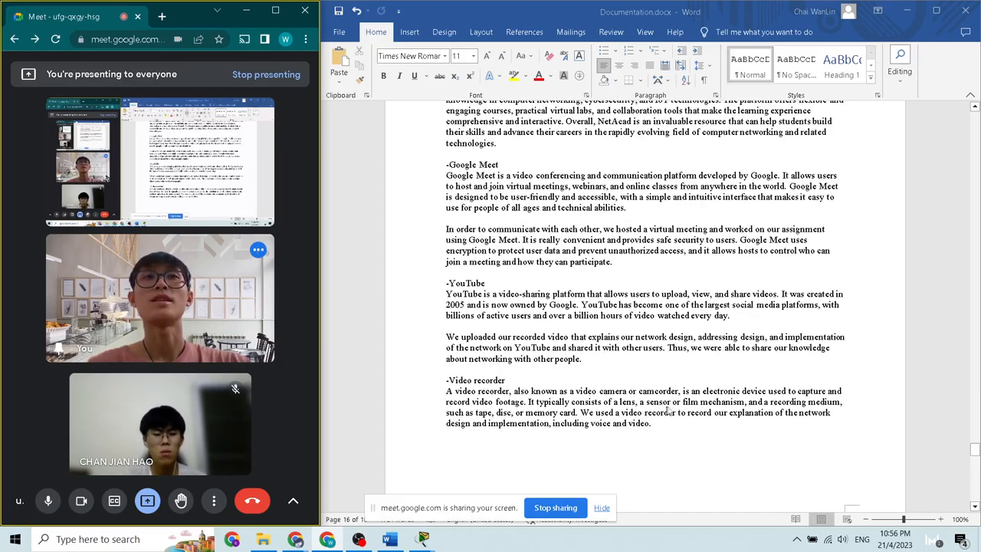